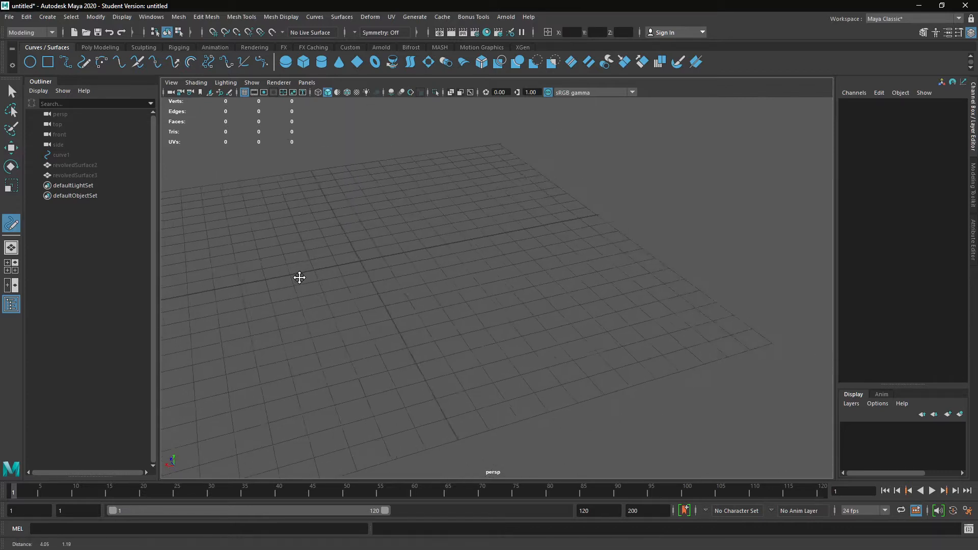
Step: Bring a wavy spiralling NURBS curve, curve2, into the perspective viewport
{"action": "left_click_drag", "start_coordinate": [315, 280], "coordinate": [658, 217]}
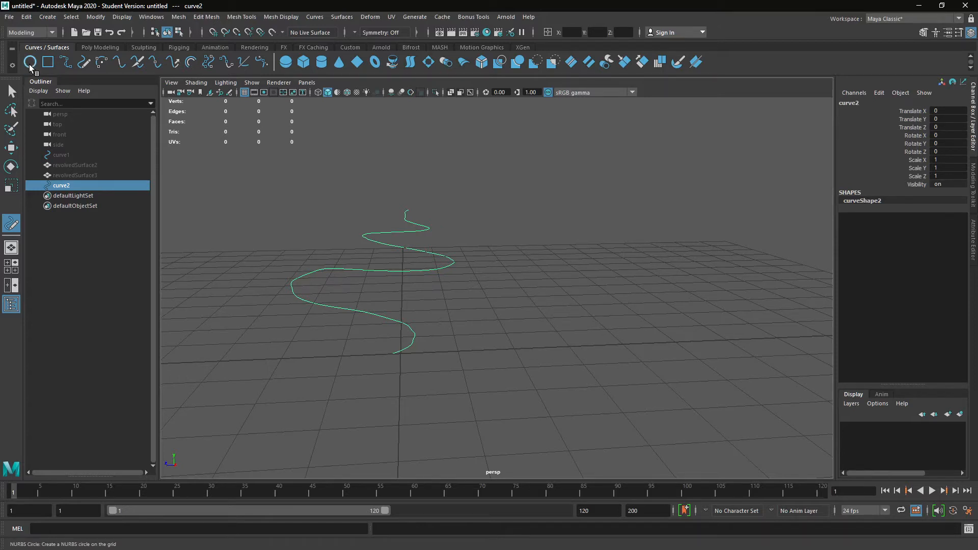
Step: Create nurbsCircle1 and rotate it upright at the start of curve2 as the tube profile
{"action": "left_click", "coordinate": [30, 61]}
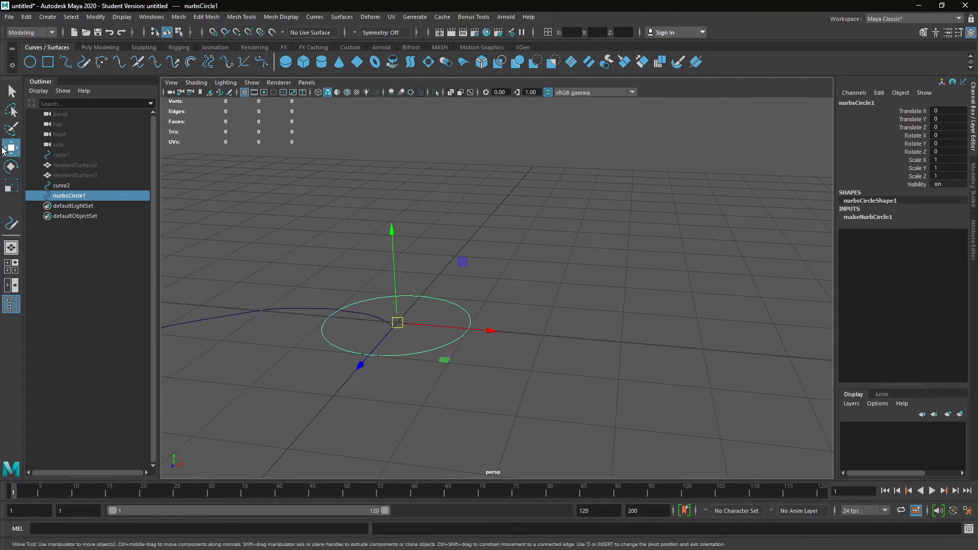
{"action": "left_click", "coordinate": [10, 166]}
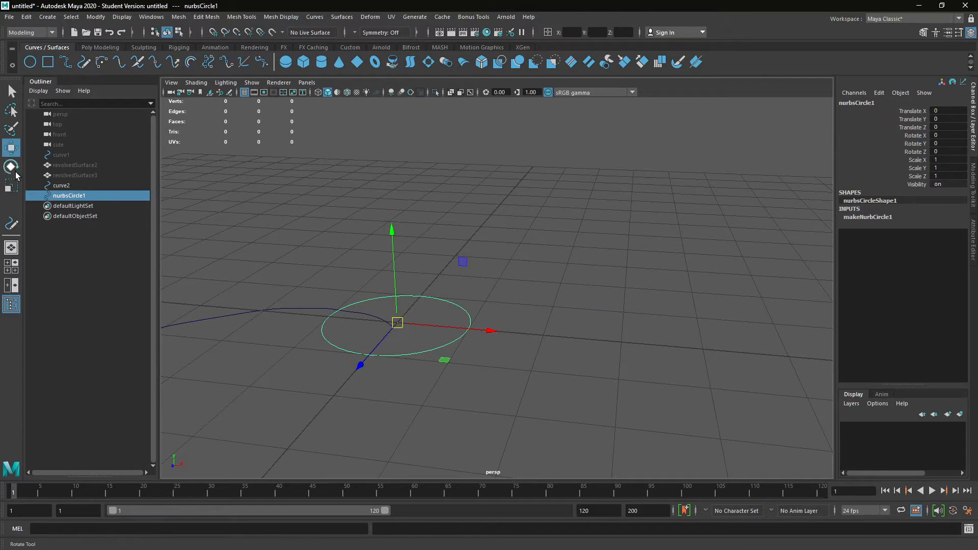
{"action": "left_click", "coordinate": [10, 166]}
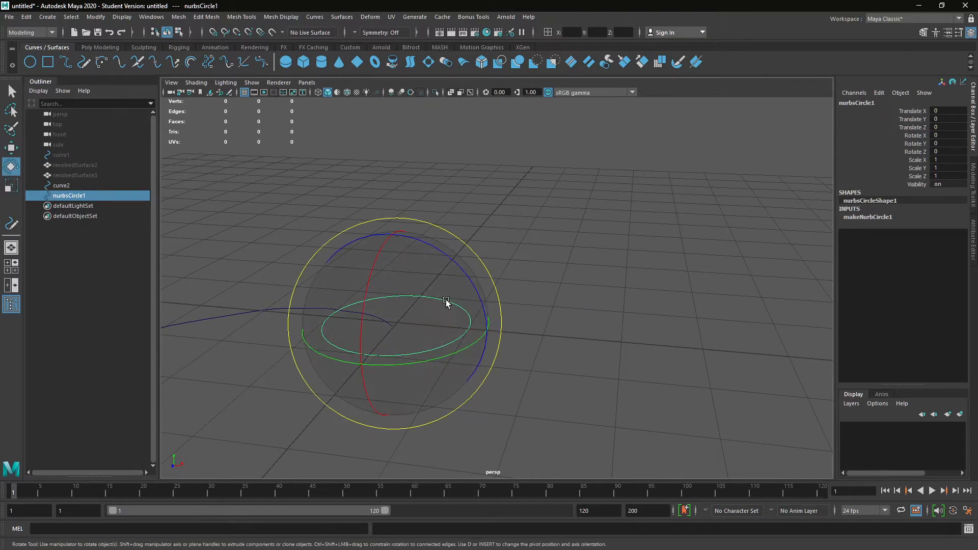
{"action": "left_click_drag", "start_coordinate": [446, 303], "coordinate": [352, 234]}
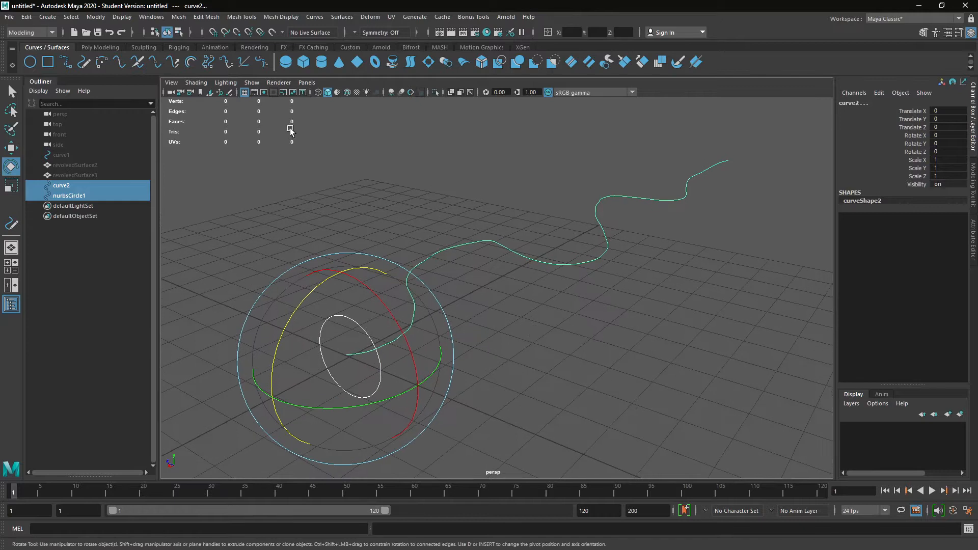
Step: Extrude the circle along curve2 with reset settings and Polygons output, creating extrudedSurface1
{"action": "left_click", "coordinate": [314, 17]}
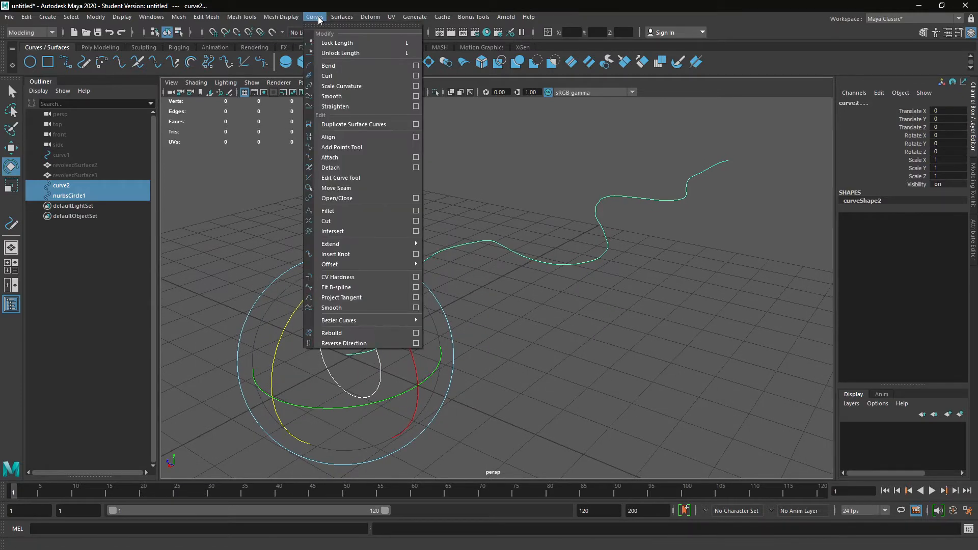
{"action": "left_click", "coordinate": [342, 17]}
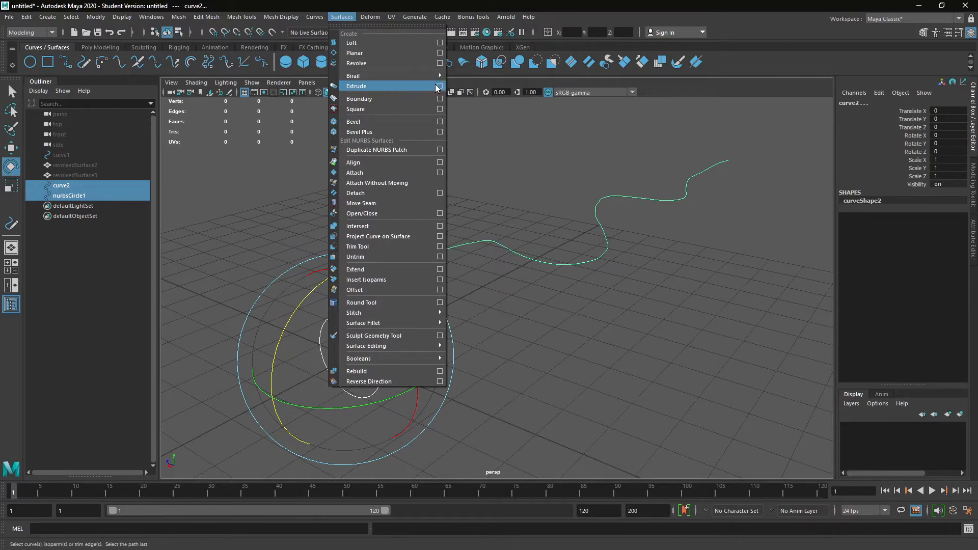
{"action": "left_click", "coordinate": [440, 85]}
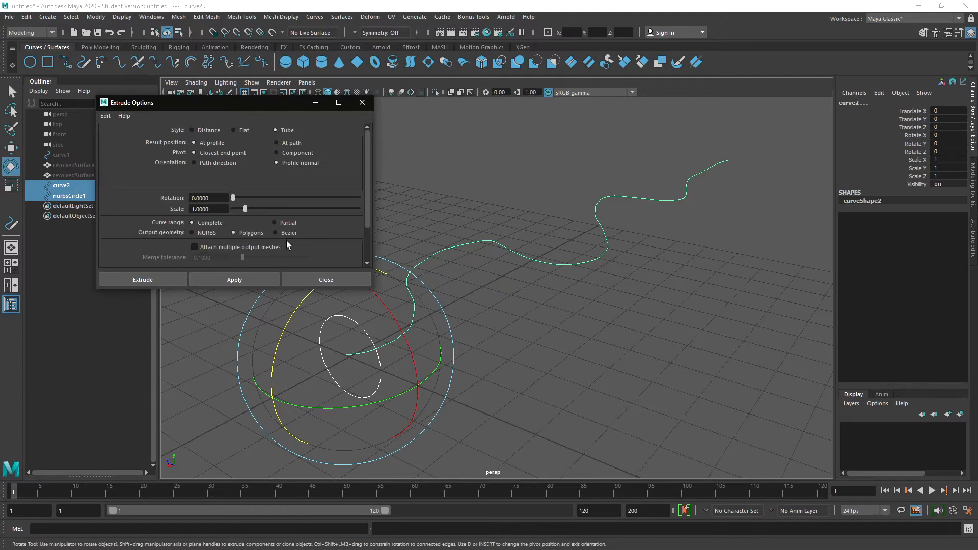
{"action": "scroll", "scroll_direction": "down", "scroll_amount": 3}
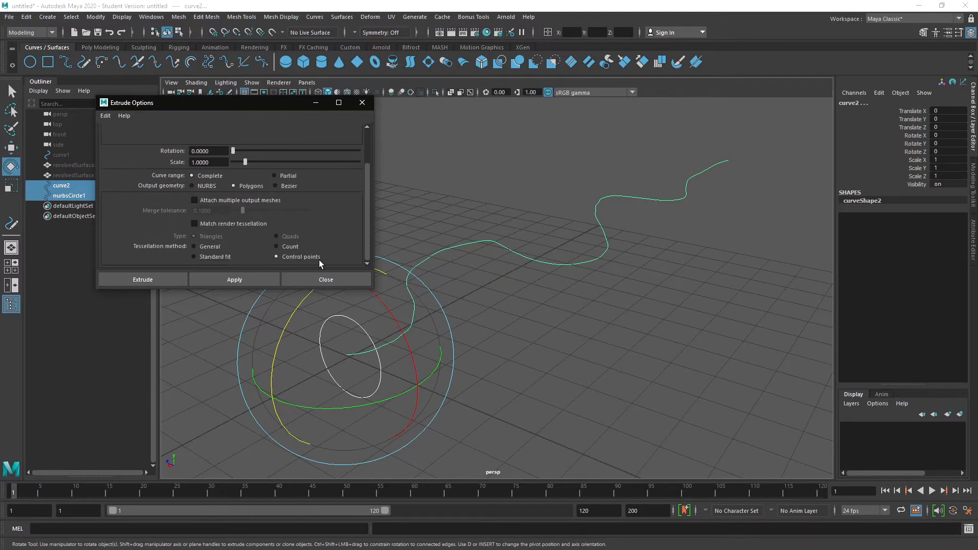
{"action": "mouse_move", "coordinate": [371, 294]}
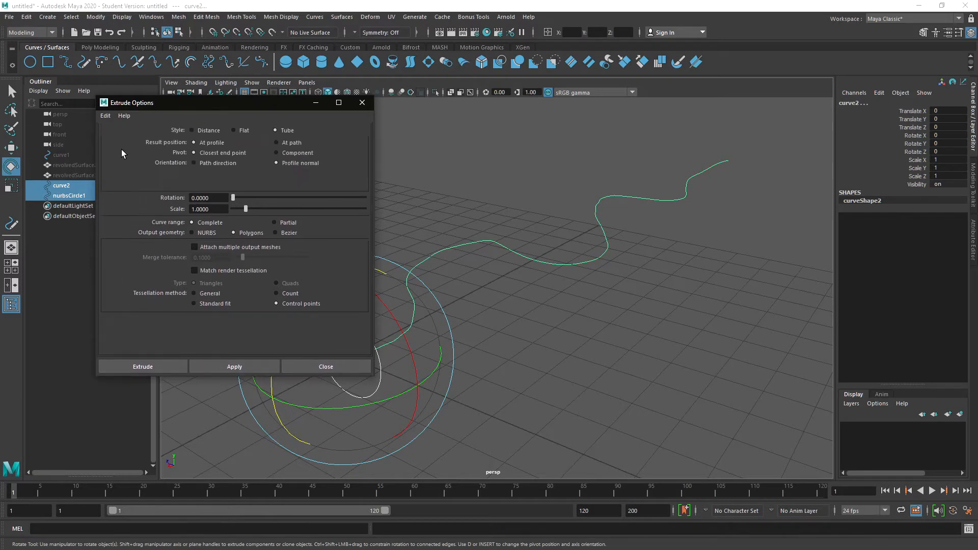
{"action": "left_click", "coordinate": [105, 115]}
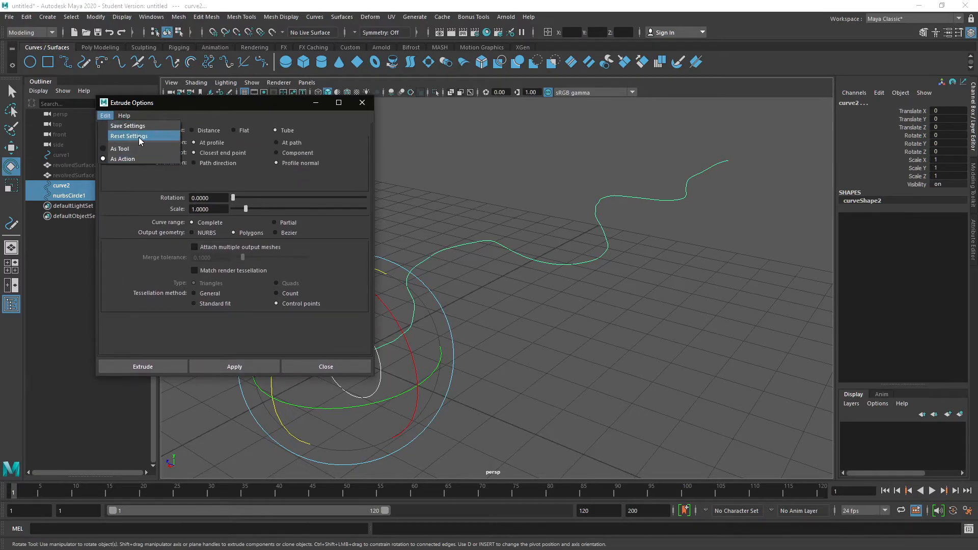
{"action": "left_click", "coordinate": [129, 135]}
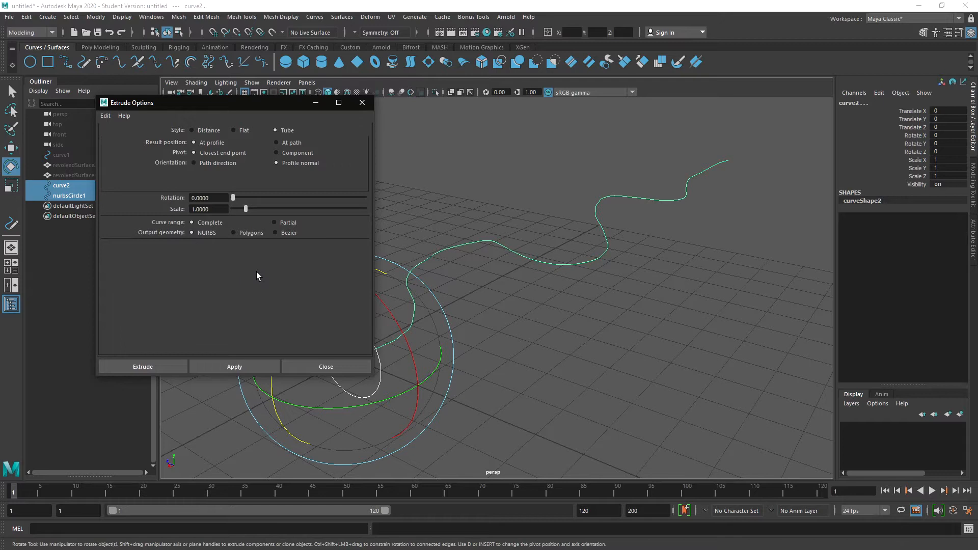
{"action": "left_click", "coordinate": [234, 233]}
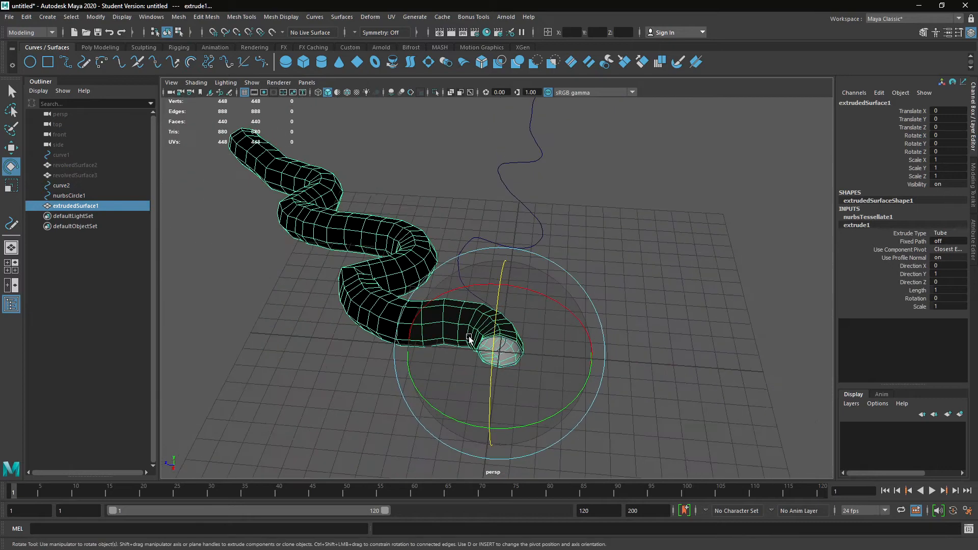
Step: Select the extrude1 input in the Channel Box and set Fixed Path to on
{"action": "left_click", "coordinate": [62, 186]}
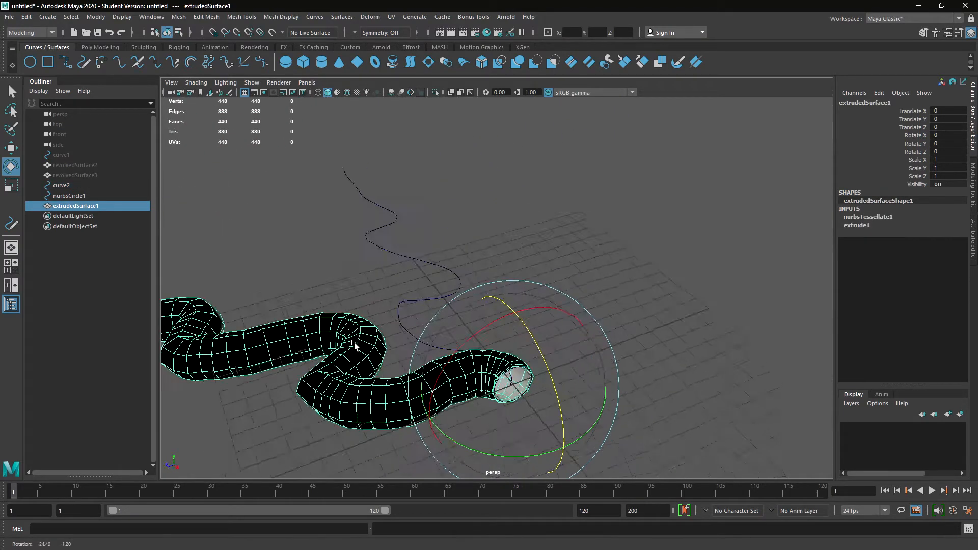
{"action": "left_click_drag", "start_coordinate": [353, 346], "coordinate": [683, 321]}
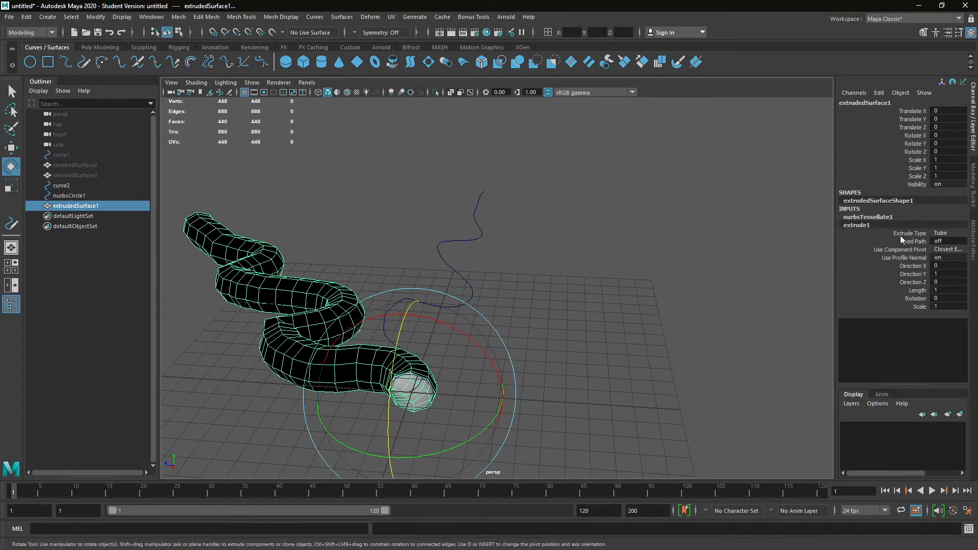
{"action": "mouse_move", "coordinate": [914, 244]}
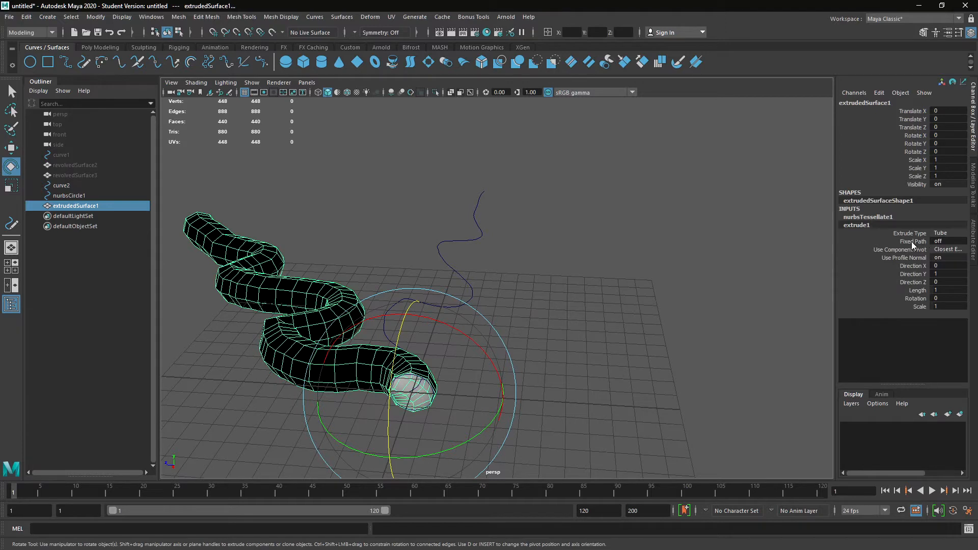
{"action": "left_click", "coordinate": [944, 242]}
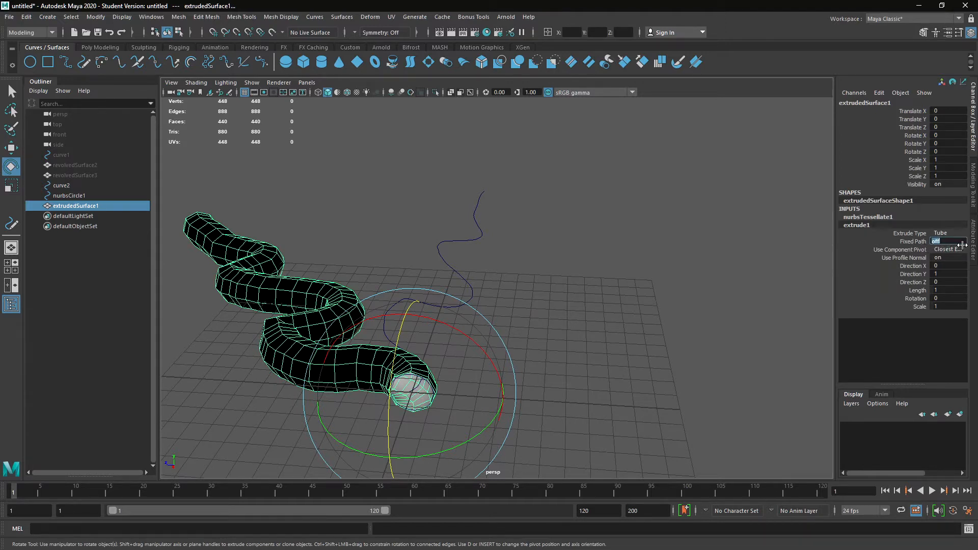
{"action": "left_click", "coordinate": [938, 241]}
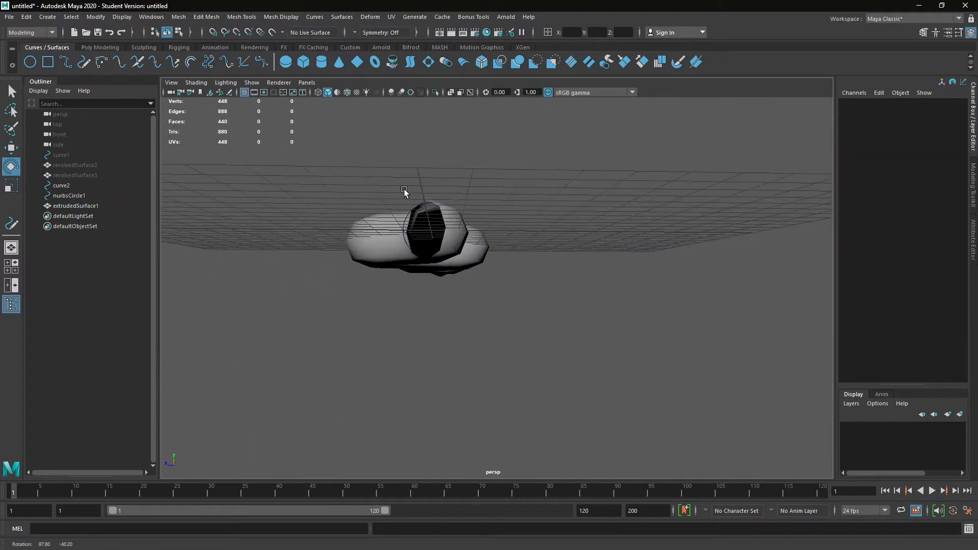
Step: Reverse the tube's normals via Mesh Display so it shades grey, confirming Fixed Path stays on
{"action": "left_click_drag", "start_coordinate": [404, 191], "coordinate": [521, 278]}
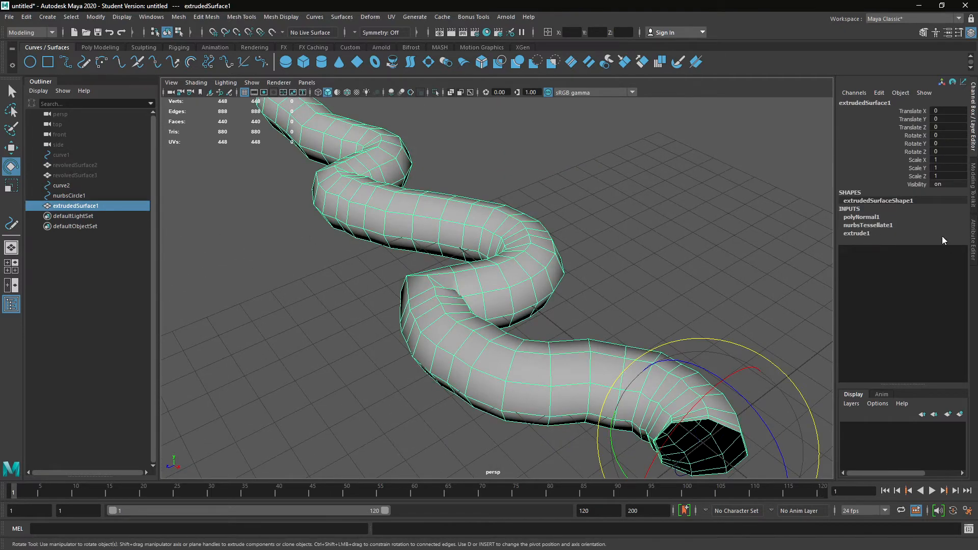
{"action": "left_click", "coordinate": [858, 233]}
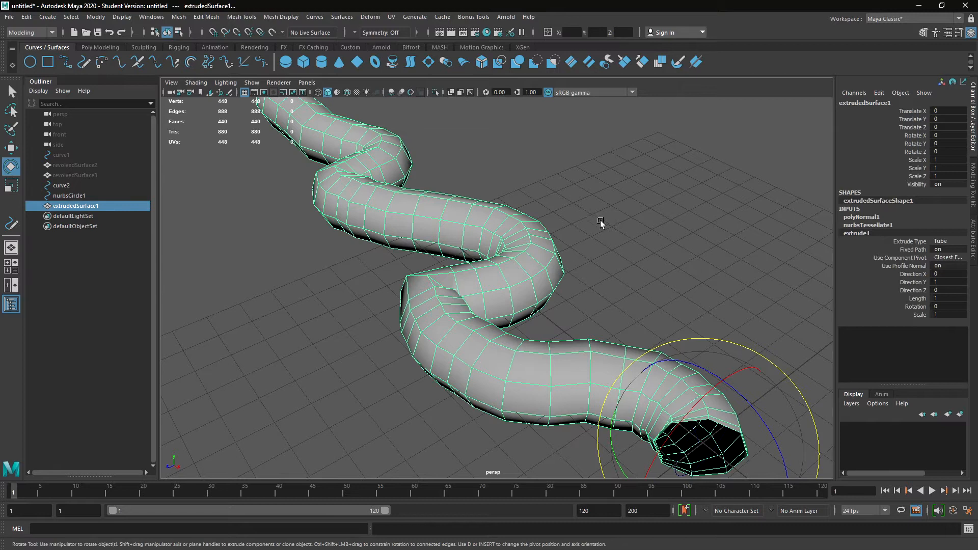
{"action": "left_click", "coordinate": [969, 91]}
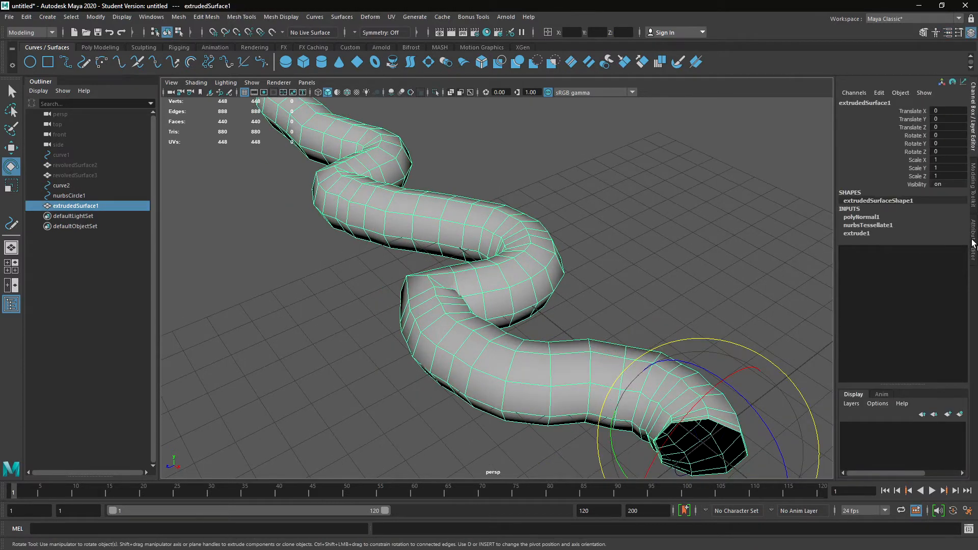
{"action": "left_click", "coordinate": [867, 307]}
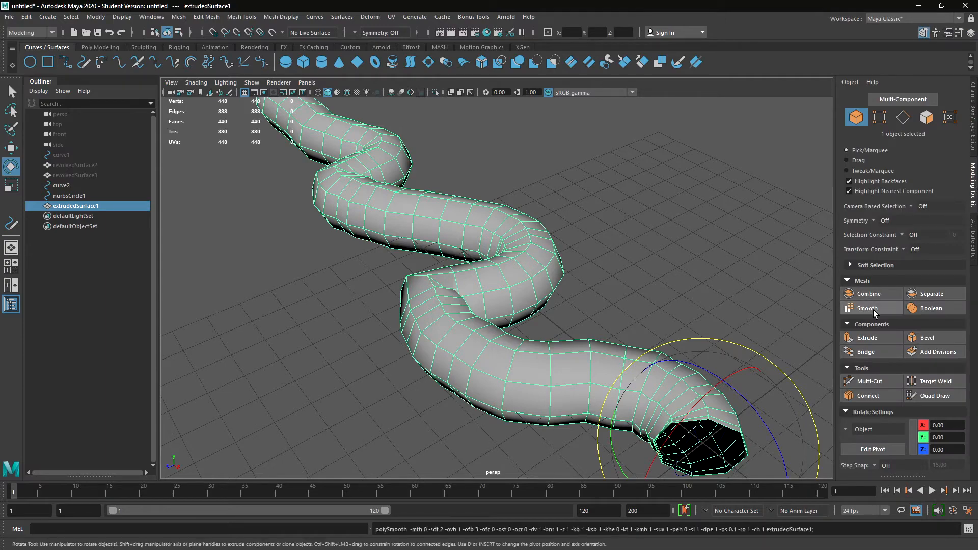
Step: Smooth extrudedSurface1 with the Modeling Toolkit, raising it to 1,760 faces
{"action": "left_click", "coordinate": [866, 308]}
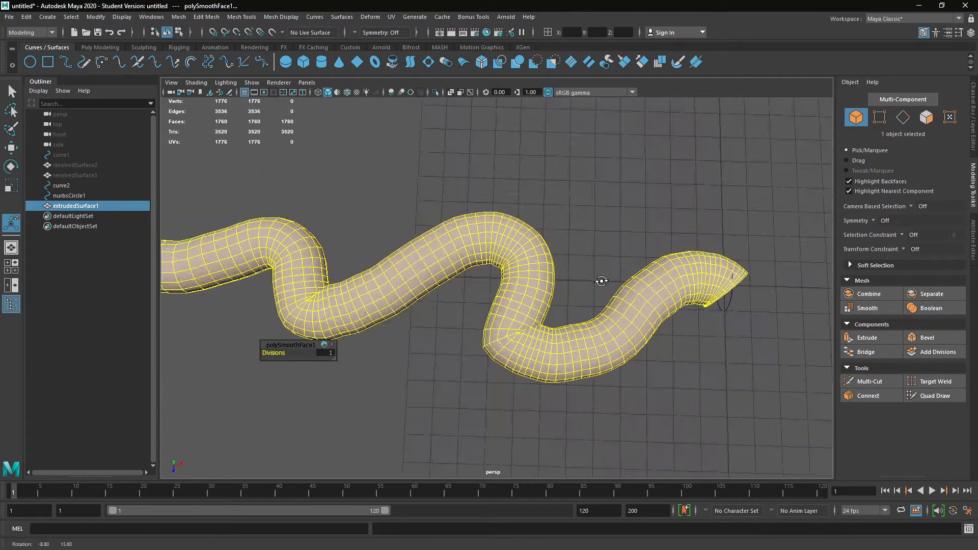
{"action": "left_click_drag", "start_coordinate": [603, 281], "coordinate": [712, 223]}
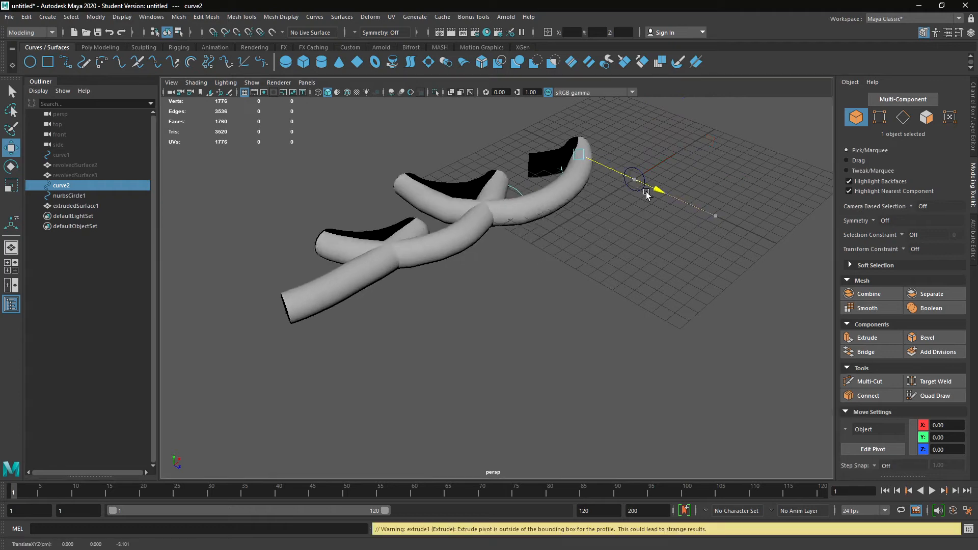
{"action": "left_click_drag", "start_coordinate": [647, 192], "coordinate": [580, 271]}
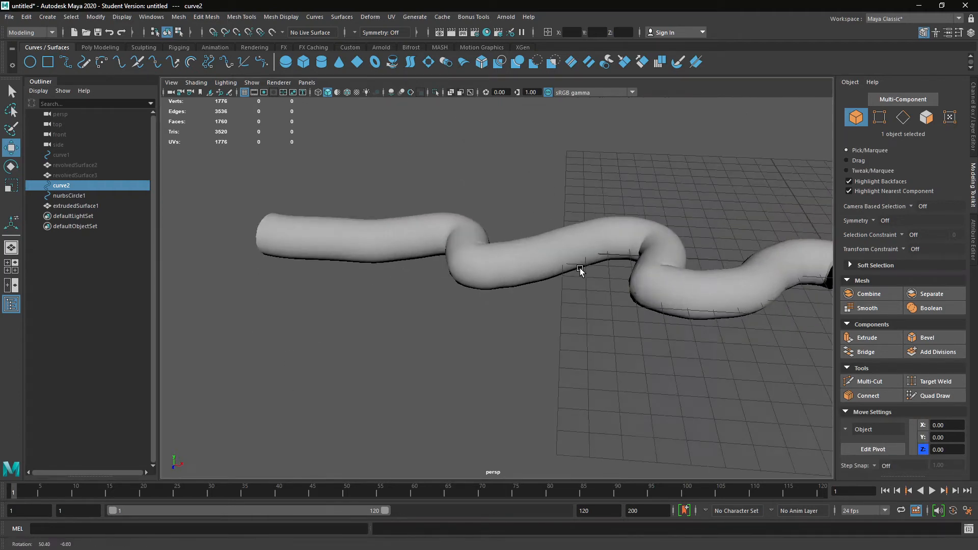
Step: Drag curve2's points into deeper bends so the smoothed tube follows the new path
{"action": "left_click", "coordinate": [76, 205]}
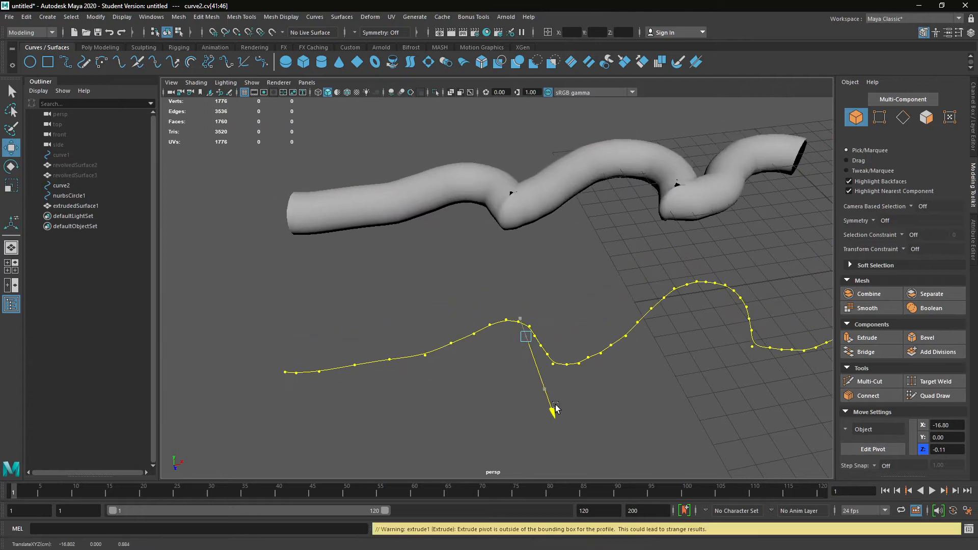
{"action": "left_click_drag", "start_coordinate": [554, 405], "coordinate": [521, 318]}
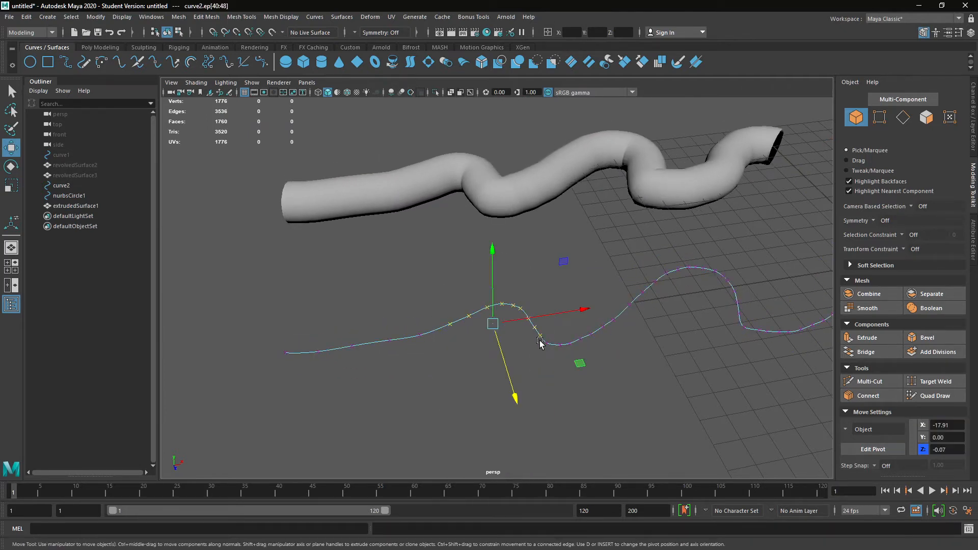
{"action": "left_click_drag", "start_coordinate": [493, 323], "coordinate": [516, 306]}
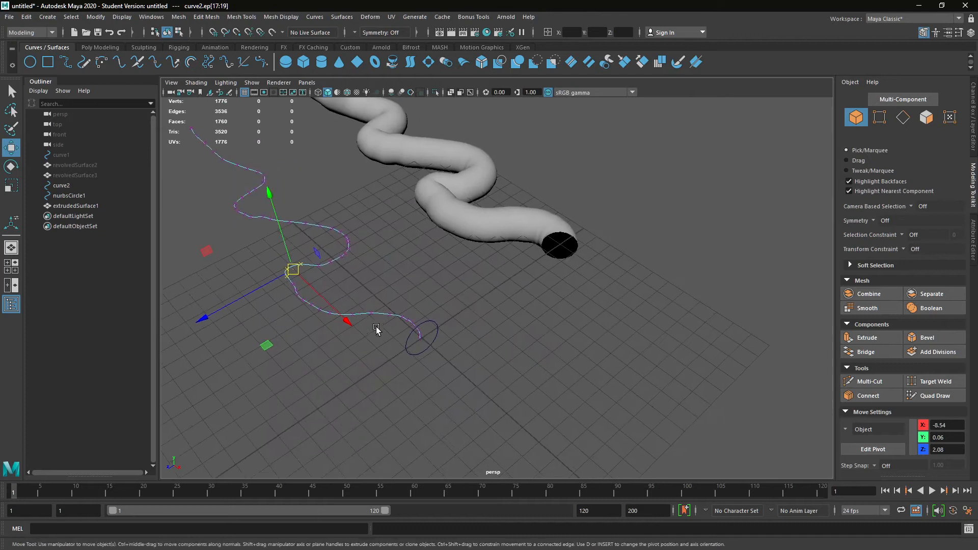
Step: Move nurbsCircle1's control points to flatten the tube into an irregular cross-section
{"action": "left_click_drag", "start_coordinate": [376, 327], "coordinate": [429, 353]}
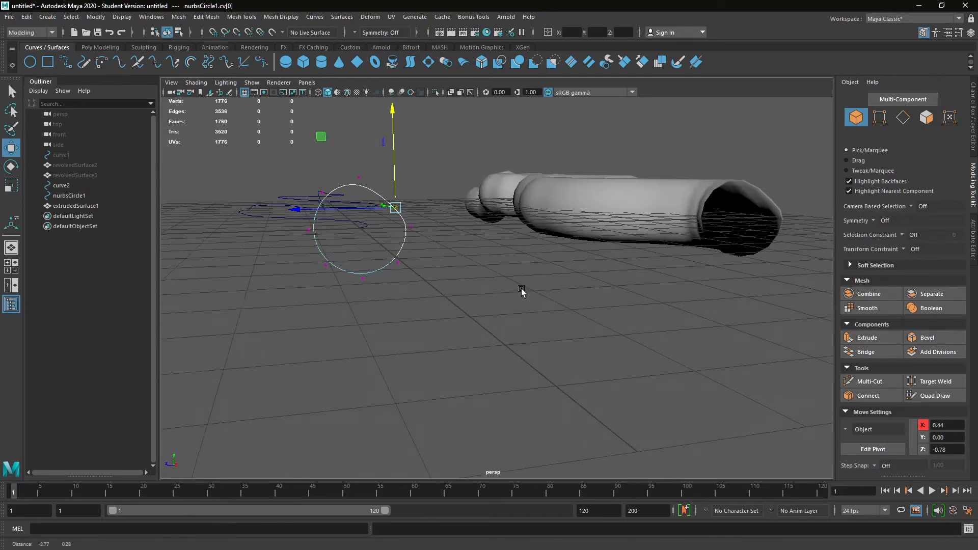
{"action": "left_click_drag", "start_coordinate": [395, 207], "coordinate": [343, 271]}
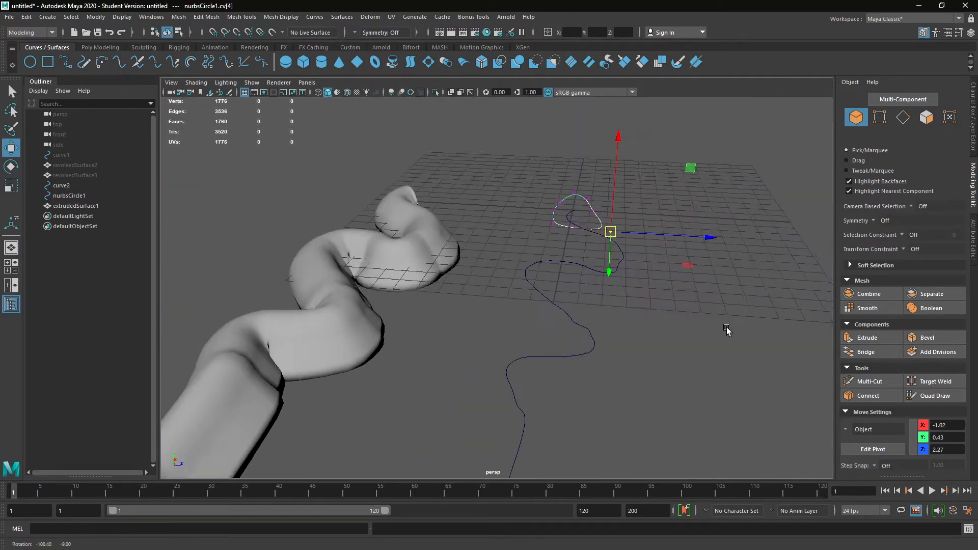
{"action": "left_click_drag", "start_coordinate": [726, 330], "coordinate": [528, 341]}
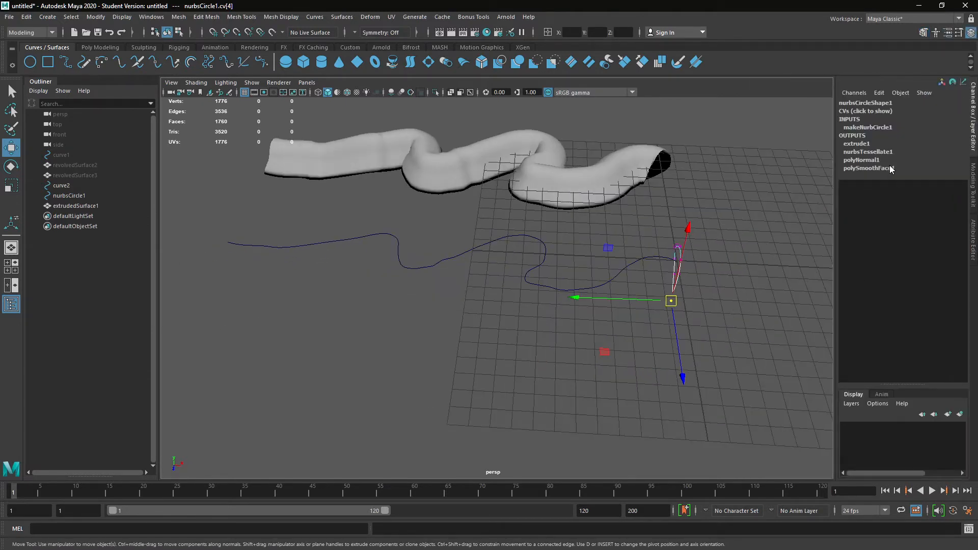
Step: Set extrude1's Scale to 0 and Rotation to about 113 so the tube tapers and twists
{"action": "left_click", "coordinate": [858, 144]}
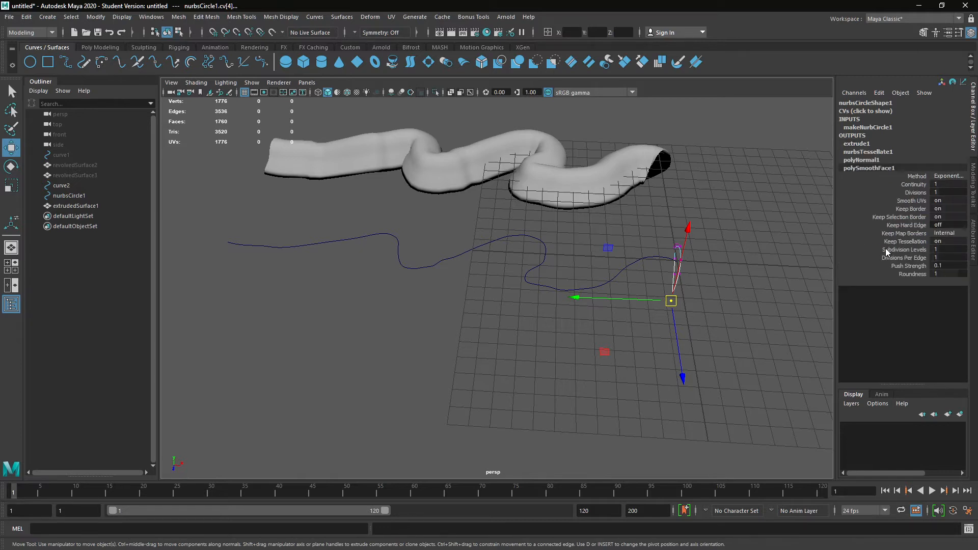
{"action": "mouse_move", "coordinate": [847, 292]}
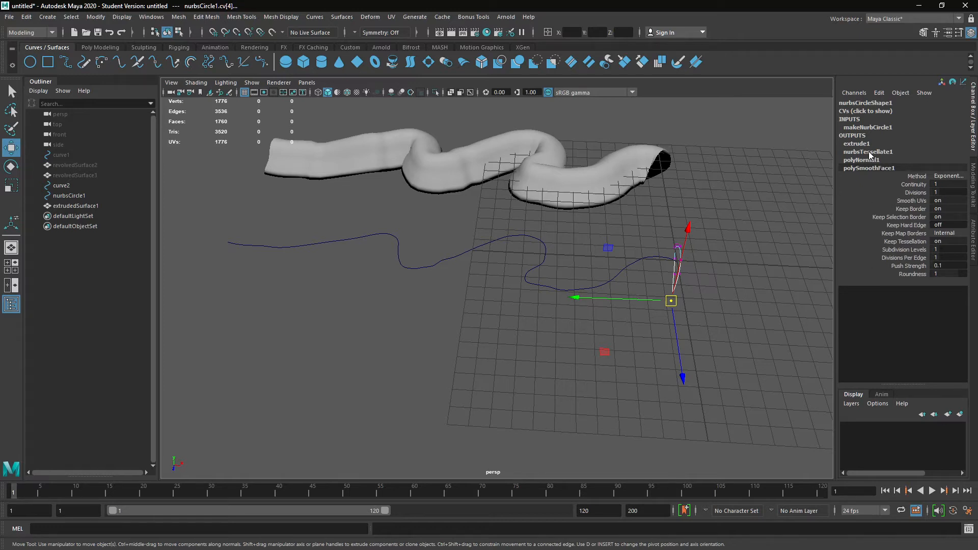
{"action": "left_click", "coordinate": [868, 150]}
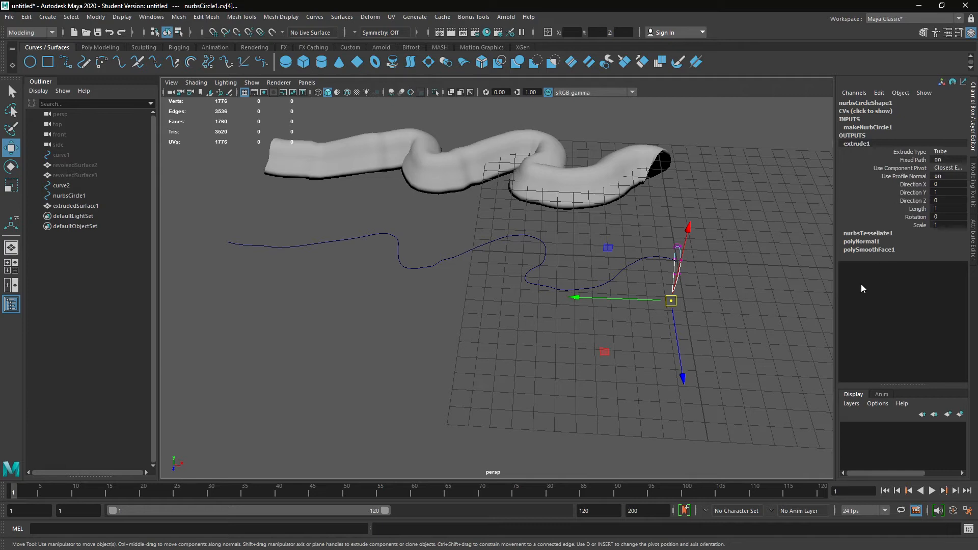
{"action": "mouse_move", "coordinate": [937, 261]}
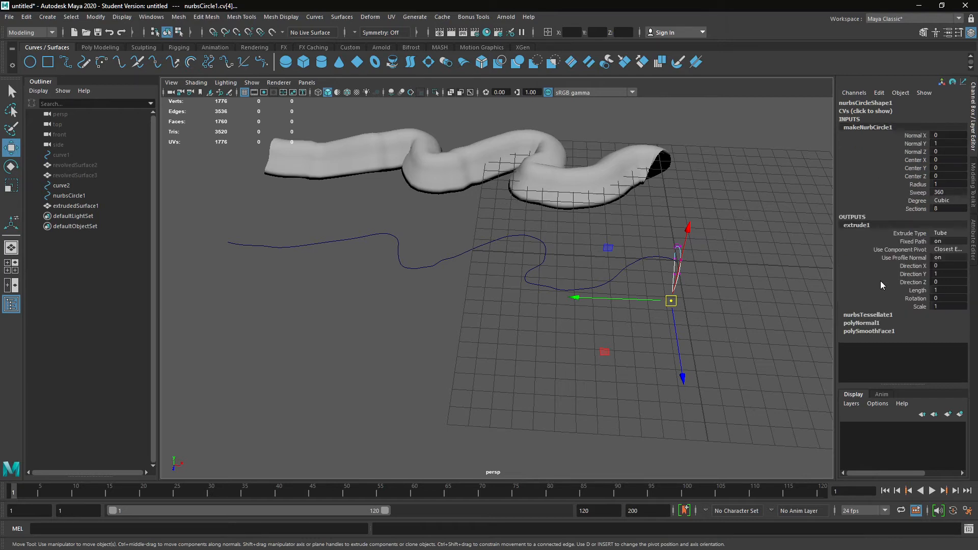
{"action": "mouse_move", "coordinate": [868, 157]}
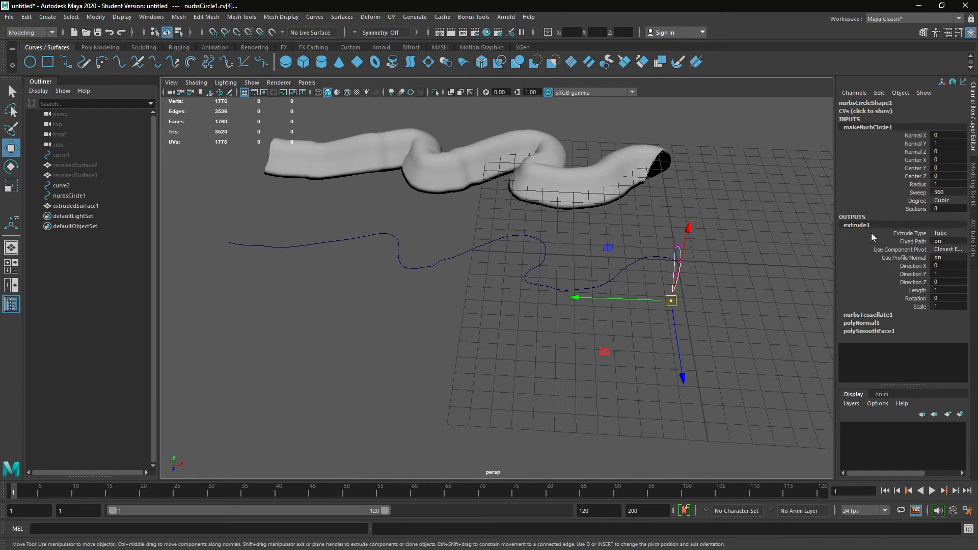
{"action": "mouse_move", "coordinate": [866, 231]}
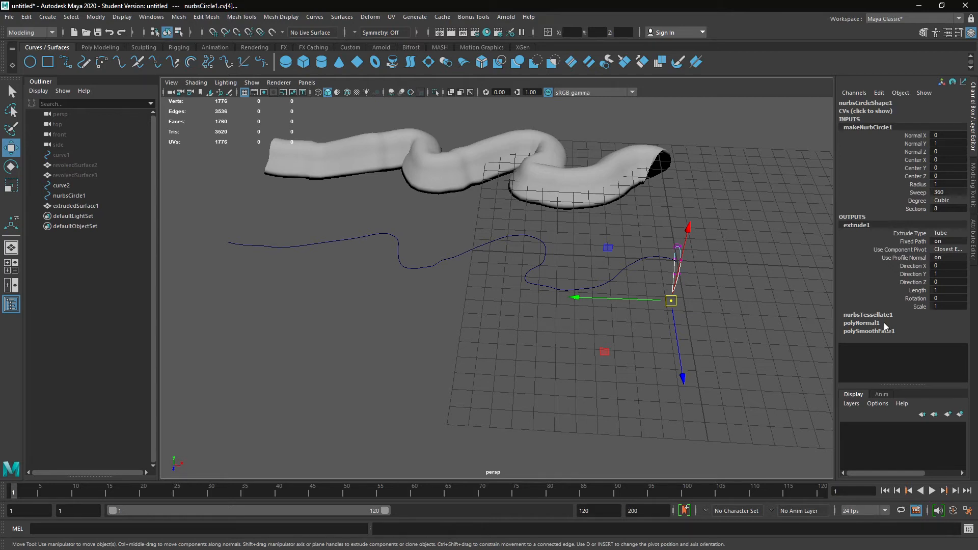
{"action": "left_click", "coordinate": [919, 307]}
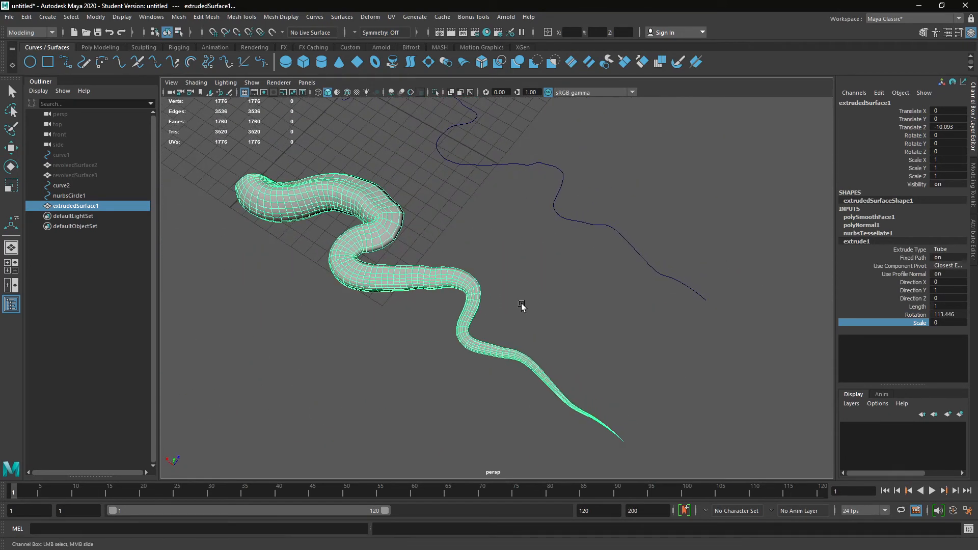
{"action": "left_click_drag", "start_coordinate": [521, 305], "coordinate": [574, 253]}
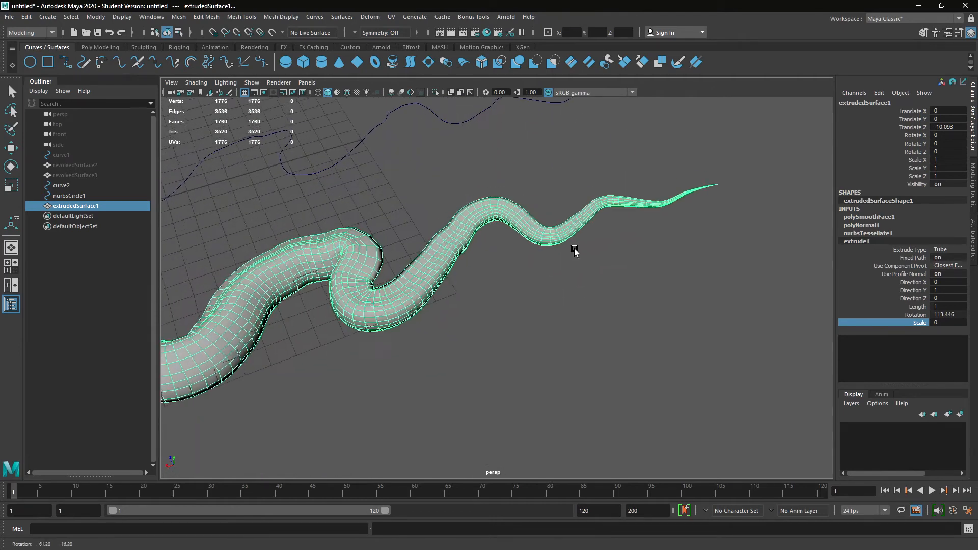
{"action": "left_click_drag", "start_coordinate": [574, 250], "coordinate": [429, 331]}
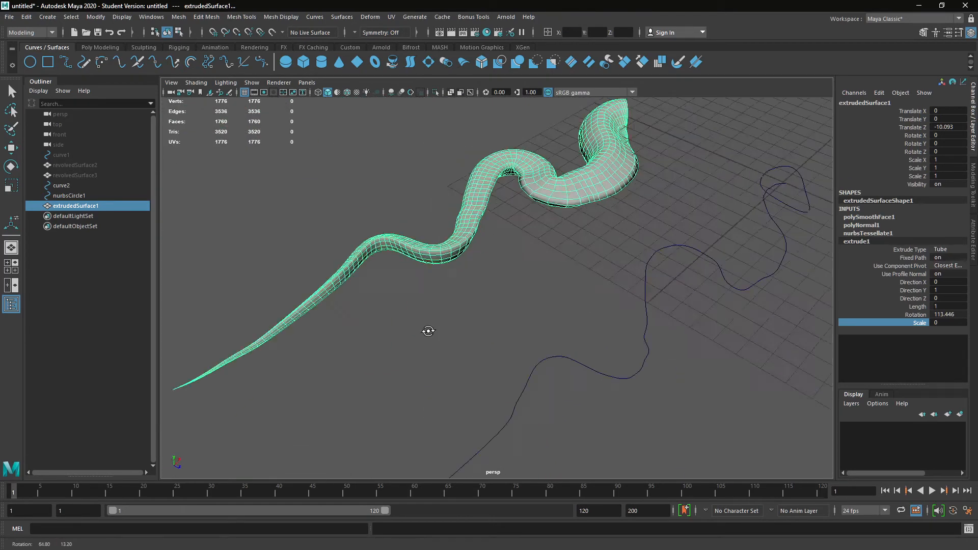
{"action": "left_click_drag", "start_coordinate": [429, 331], "coordinate": [601, 300]}
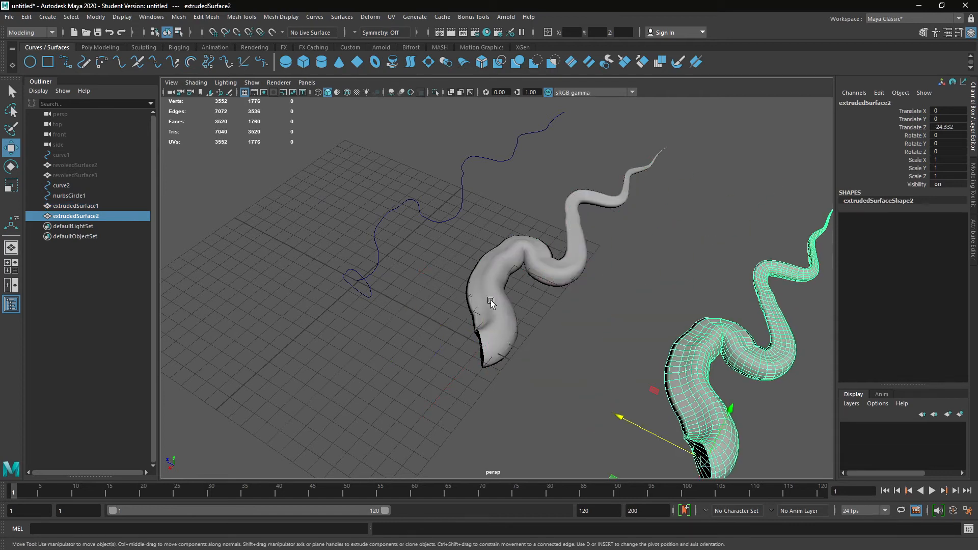
Step: After duplicating the tube, drag curve2's points into a flatter winding path
{"action": "left_click", "coordinate": [62, 185]}
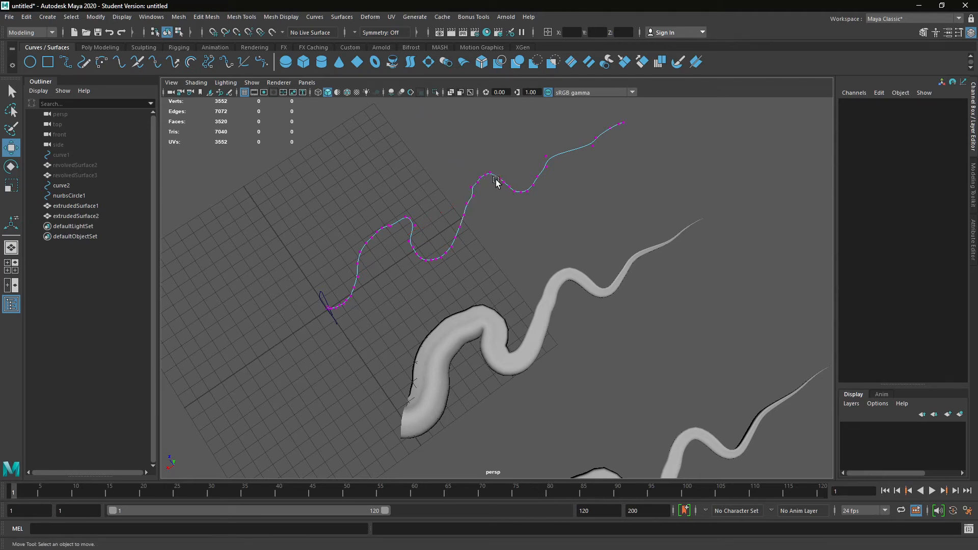
{"action": "left_click", "coordinate": [493, 182]}
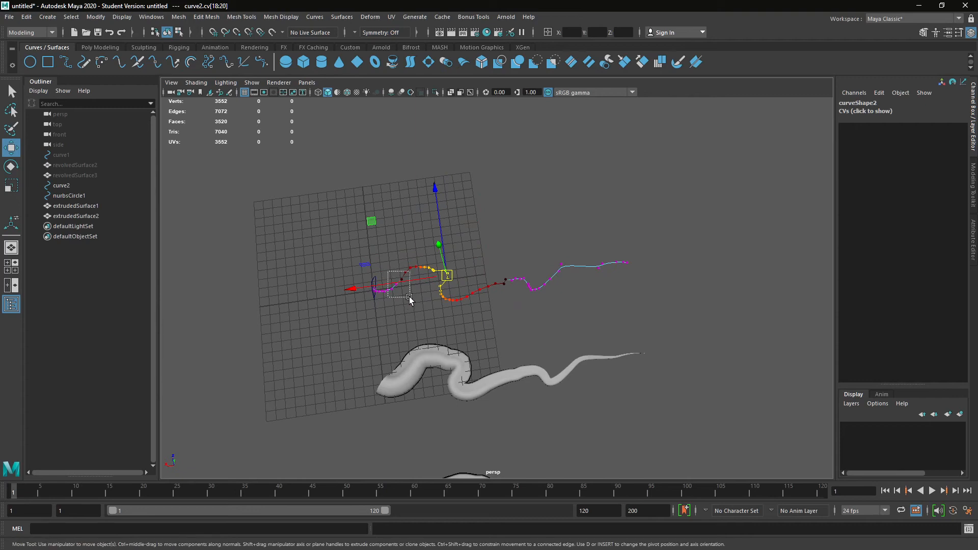
{"action": "left_click_drag", "start_coordinate": [409, 300], "coordinate": [468, 306]}
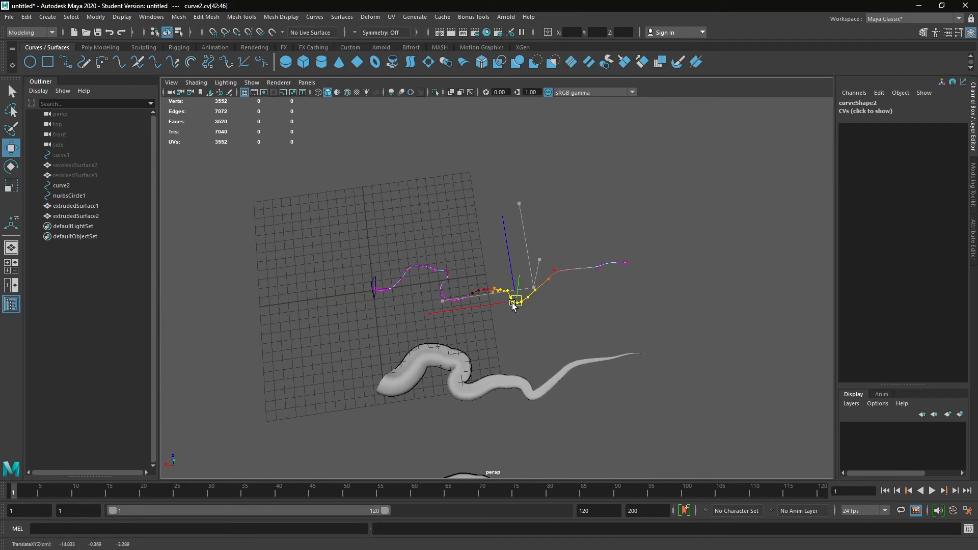
{"action": "left_click_drag", "start_coordinate": [511, 302], "coordinate": [605, 262]}
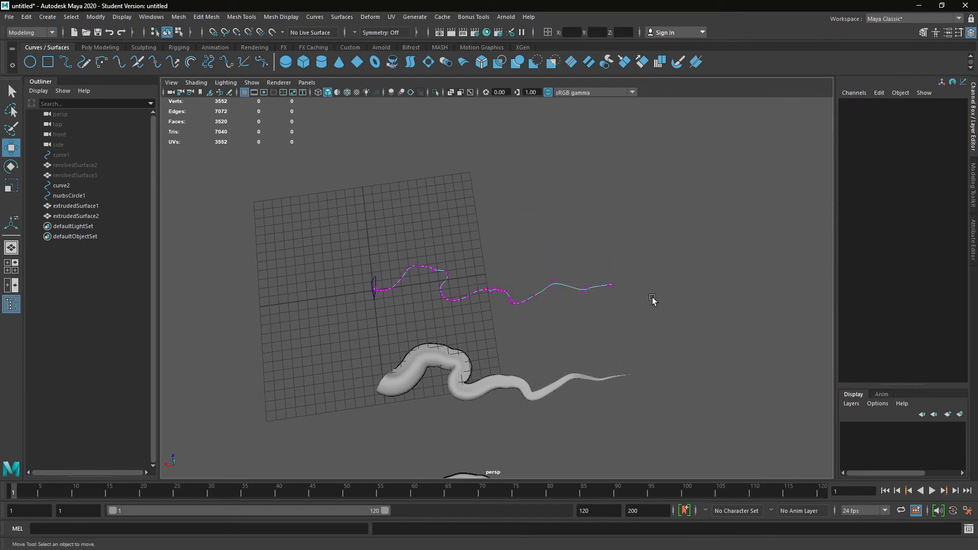
Step: Duplicate the extruded surface to create extrudedSurface3 and view it from a low side angle
{"action": "left_click", "coordinate": [611, 287]}
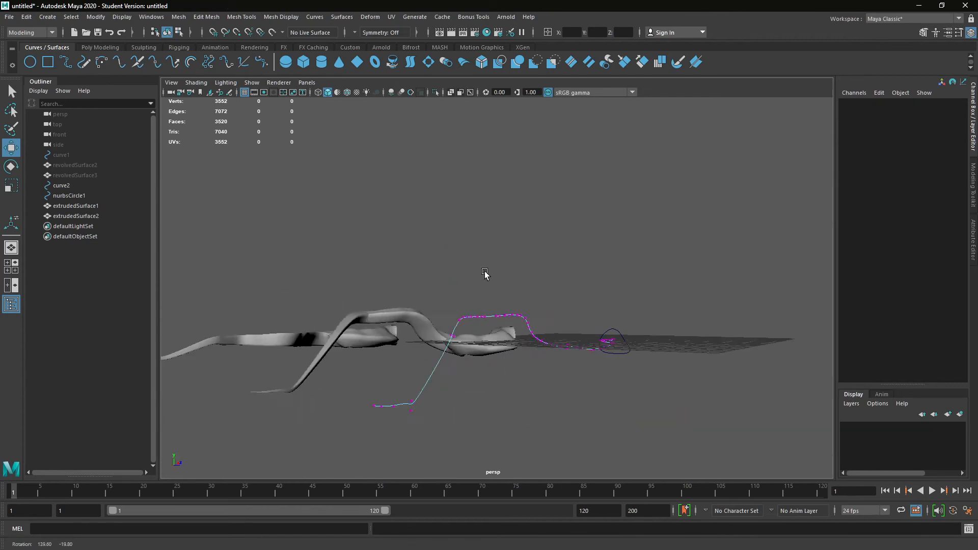
{"action": "left_click_drag", "start_coordinate": [486, 275], "coordinate": [443, 304]}
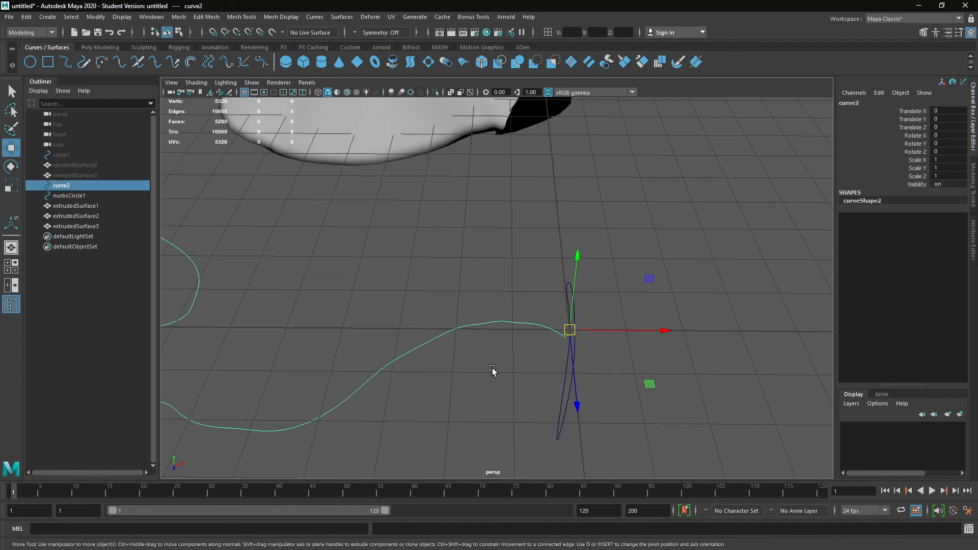
{"action": "mouse_move", "coordinate": [666, 311]}
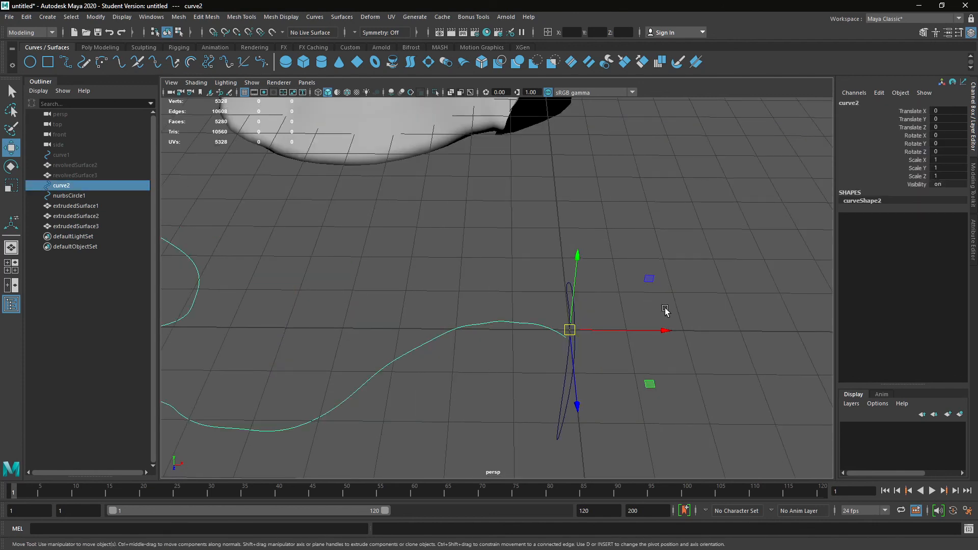